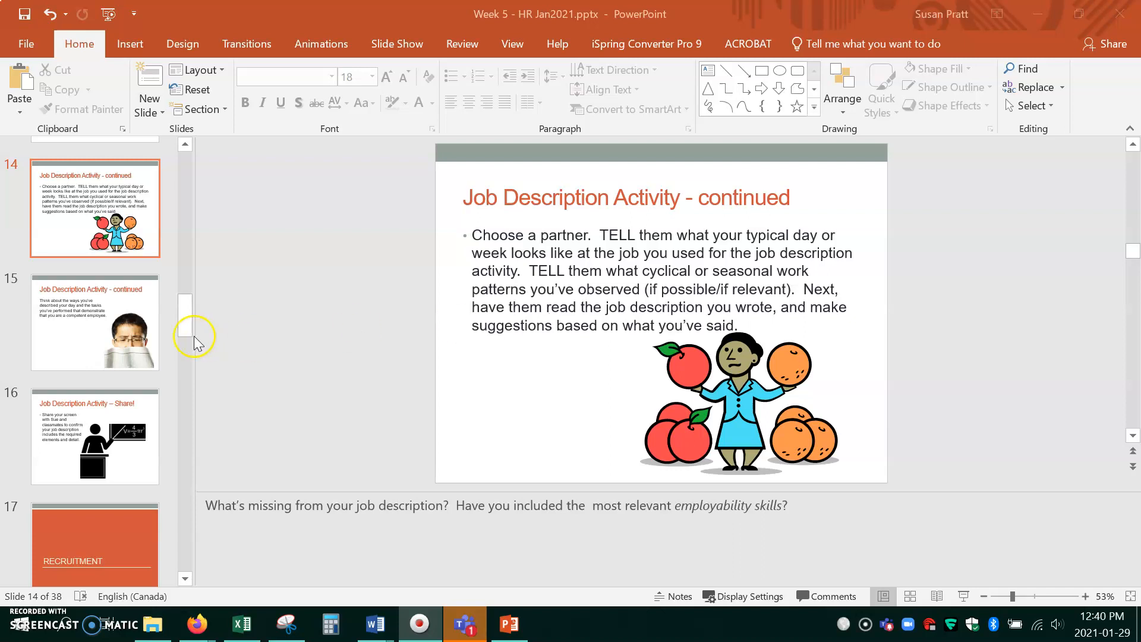
# Step through the Job Description Activity slides to the job description sharing activity
pyautogui.click(105, 322)
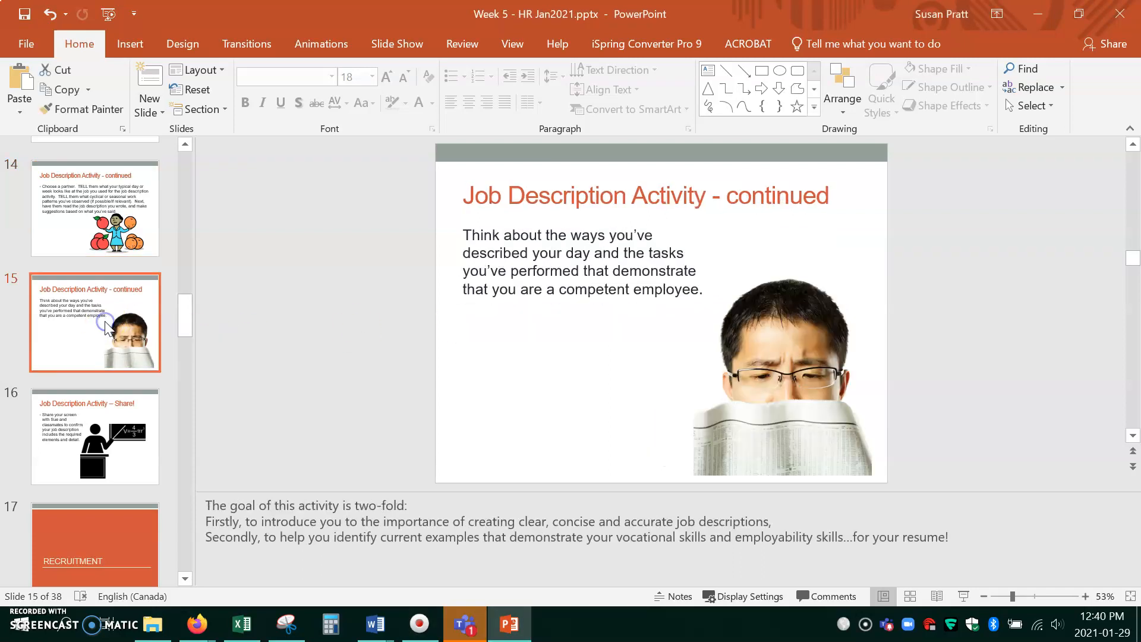
pyautogui.click(72, 451)
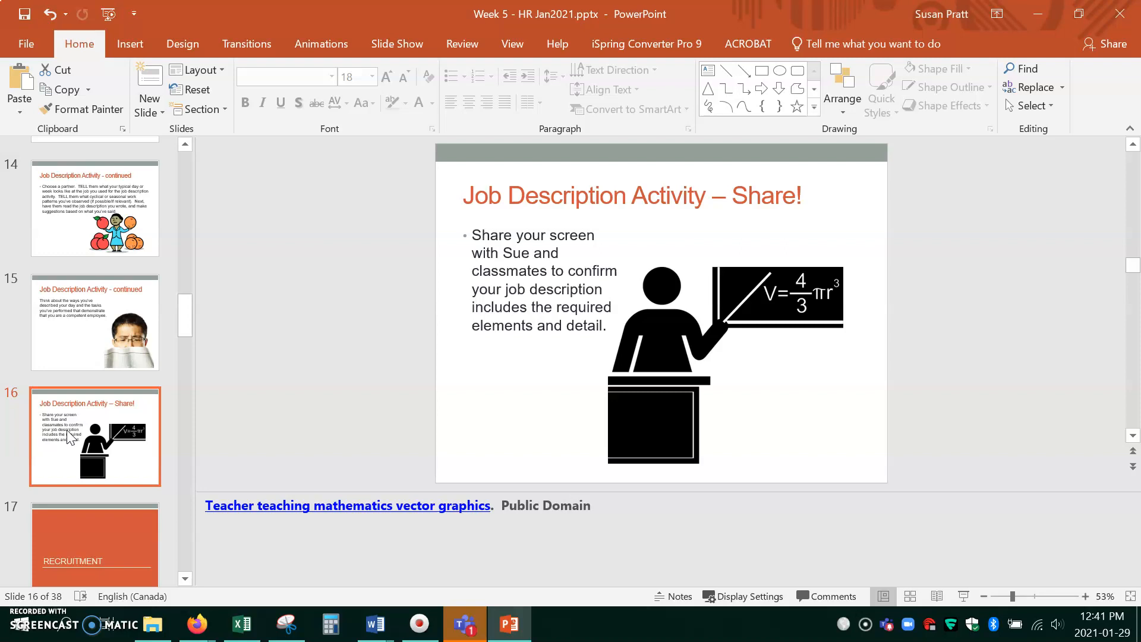
pyautogui.moveTo(53, 511)
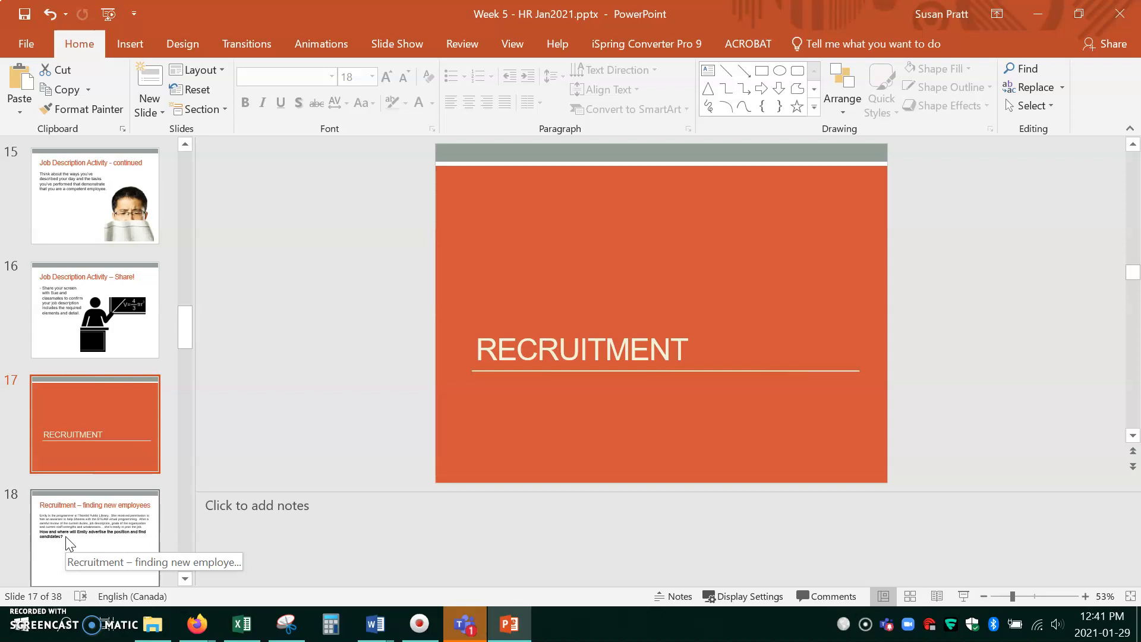
pyautogui.moveTo(79, 452)
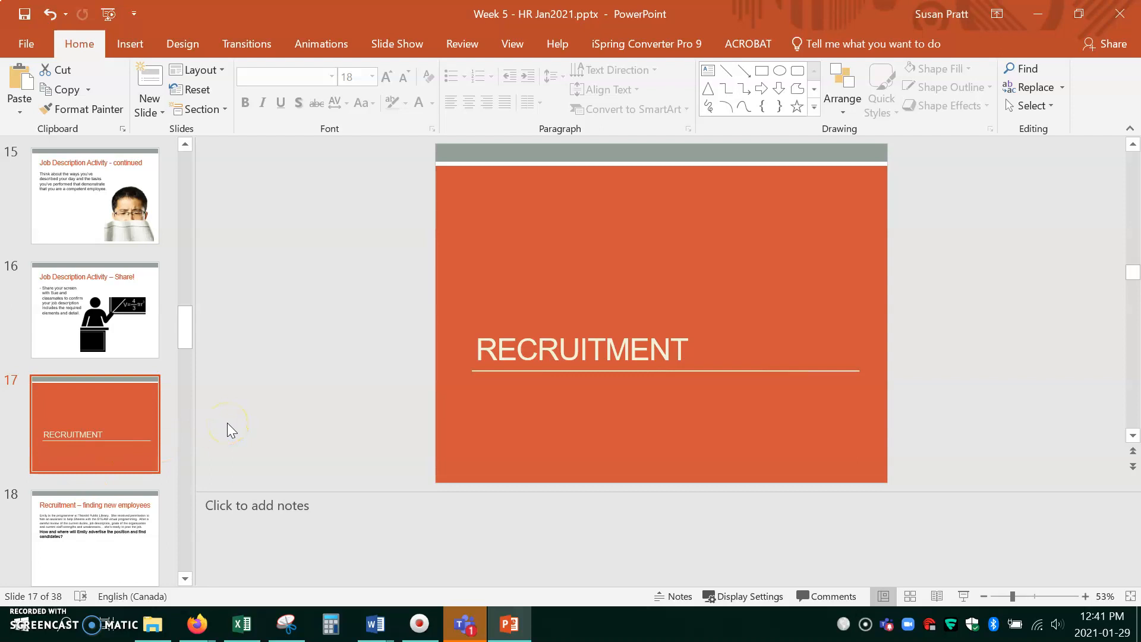
# Advance past the Recruitment divider to the Emily library assistant job-posting scenario slide
pyautogui.click(119, 553)
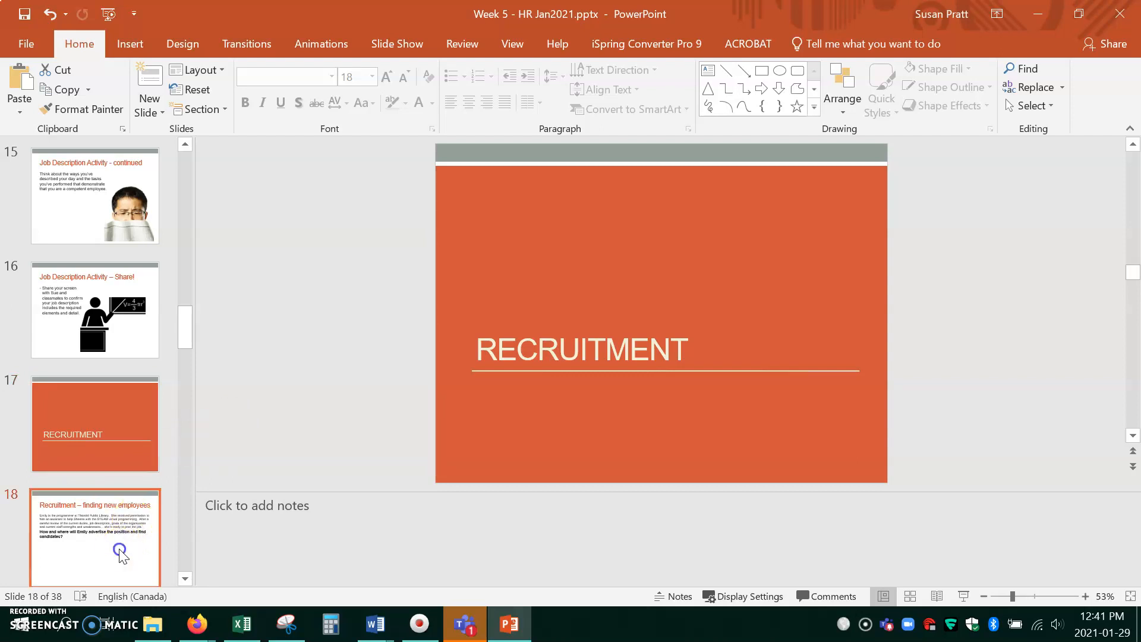
pyautogui.click(121, 553)
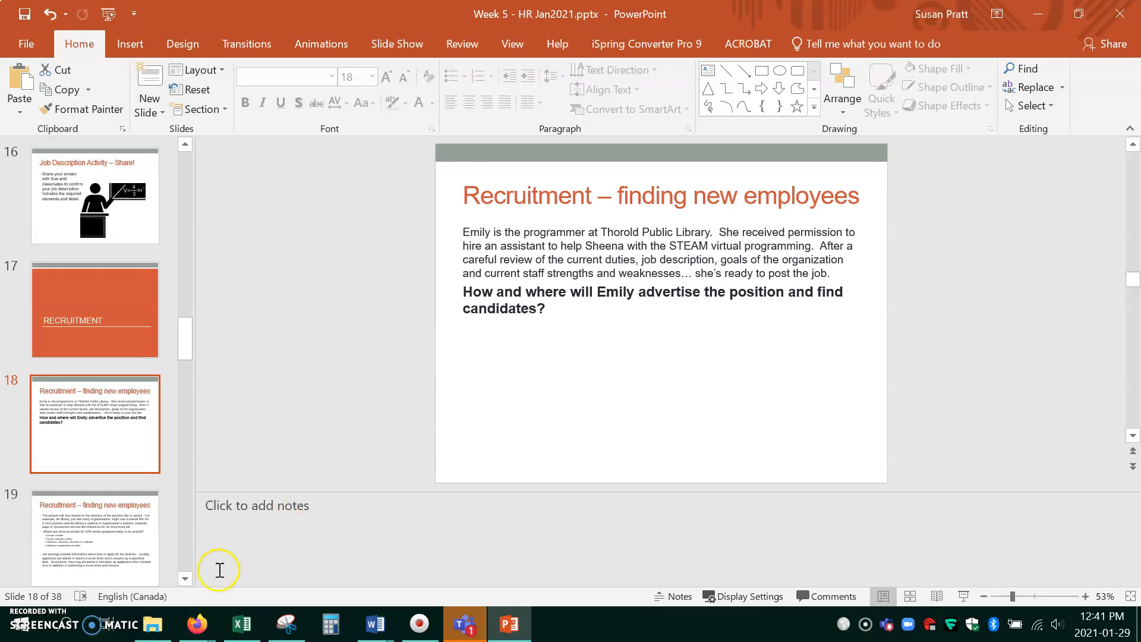
pyautogui.moveTo(123, 451)
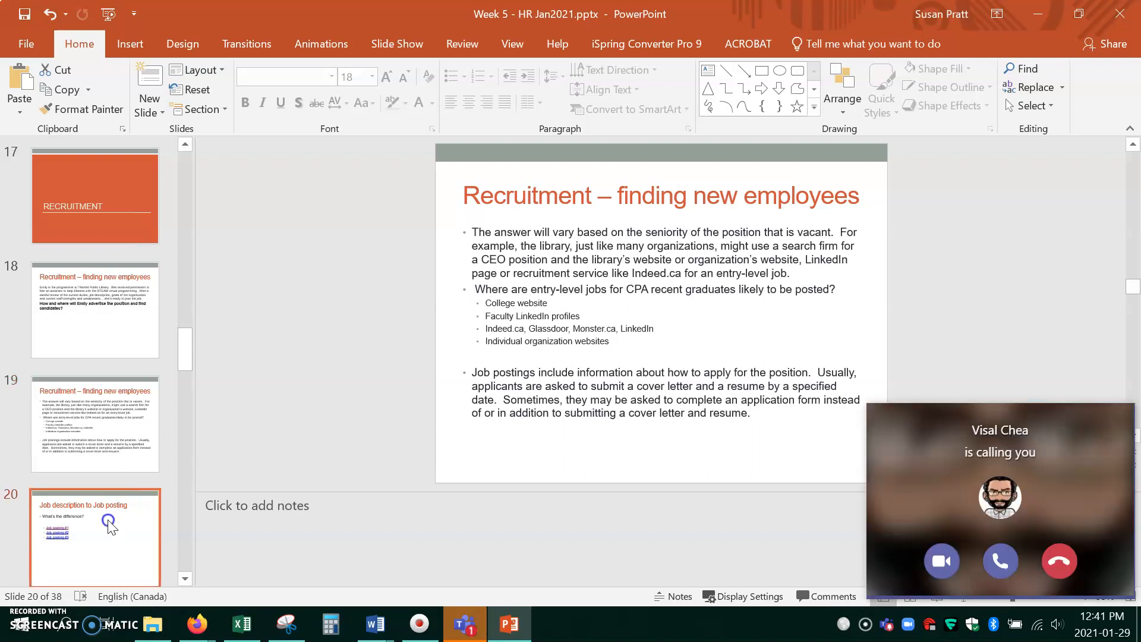
# Show the Job description to Job posting slide and decline the incoming Teams call
pyautogui.click(108, 522)
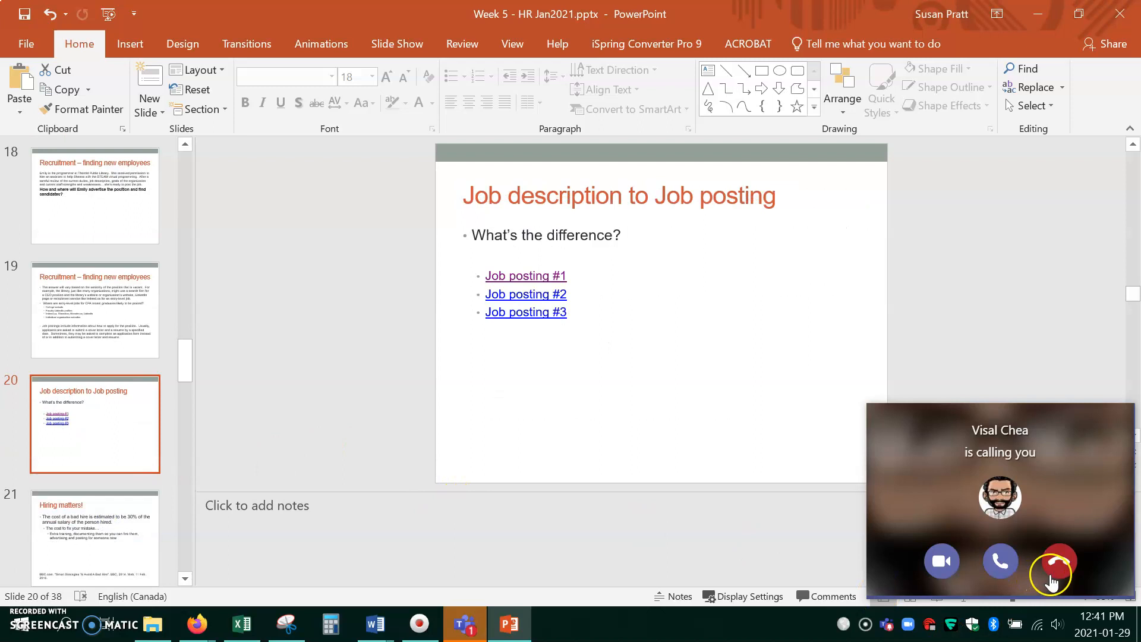
pyautogui.click(1058, 561)
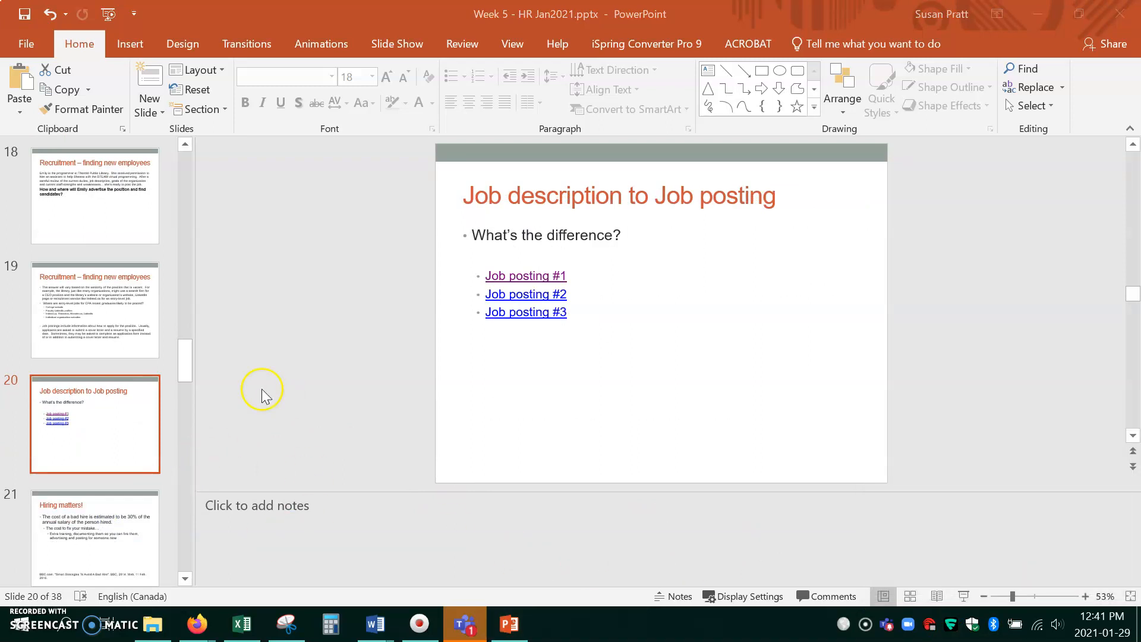
pyautogui.moveTo(510, 271)
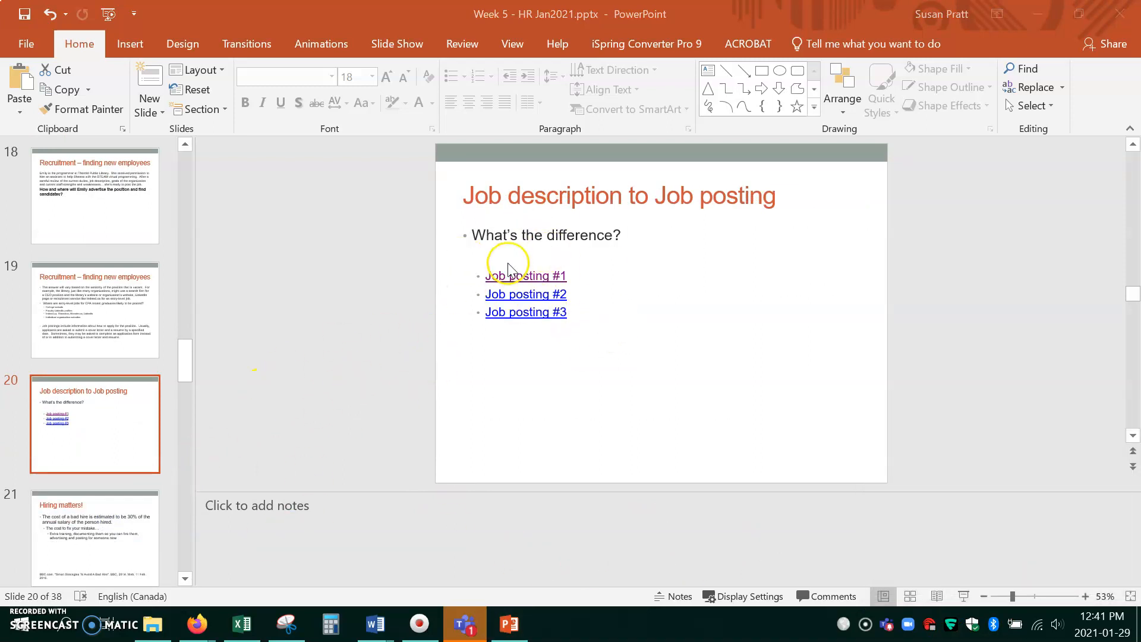
pyautogui.moveTo(721, 259)
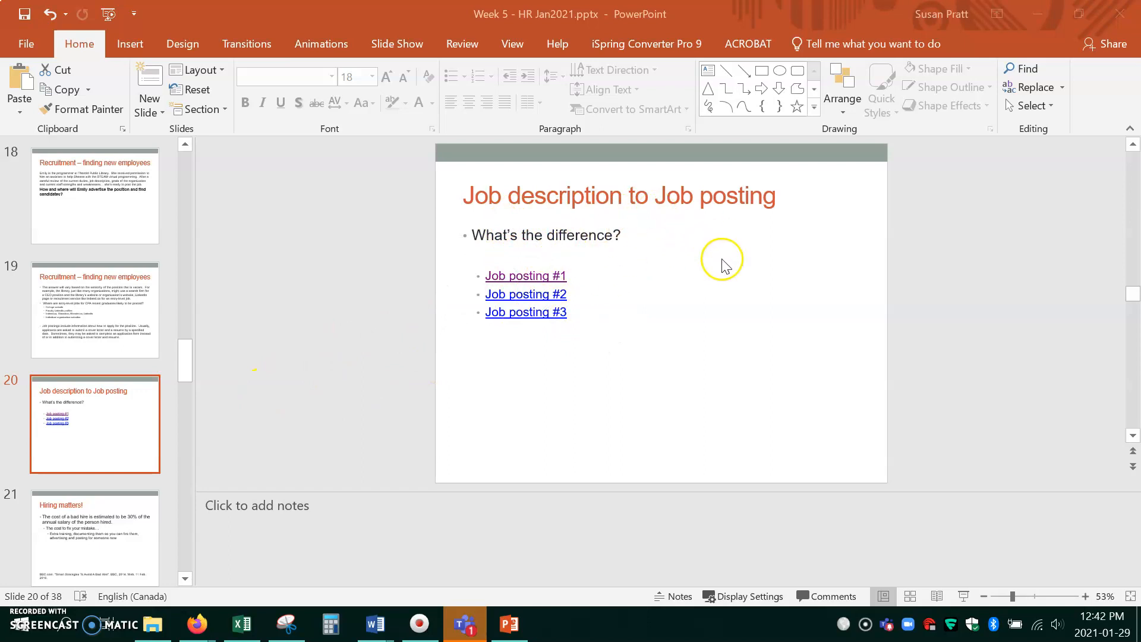
pyautogui.moveTo(742, 288)
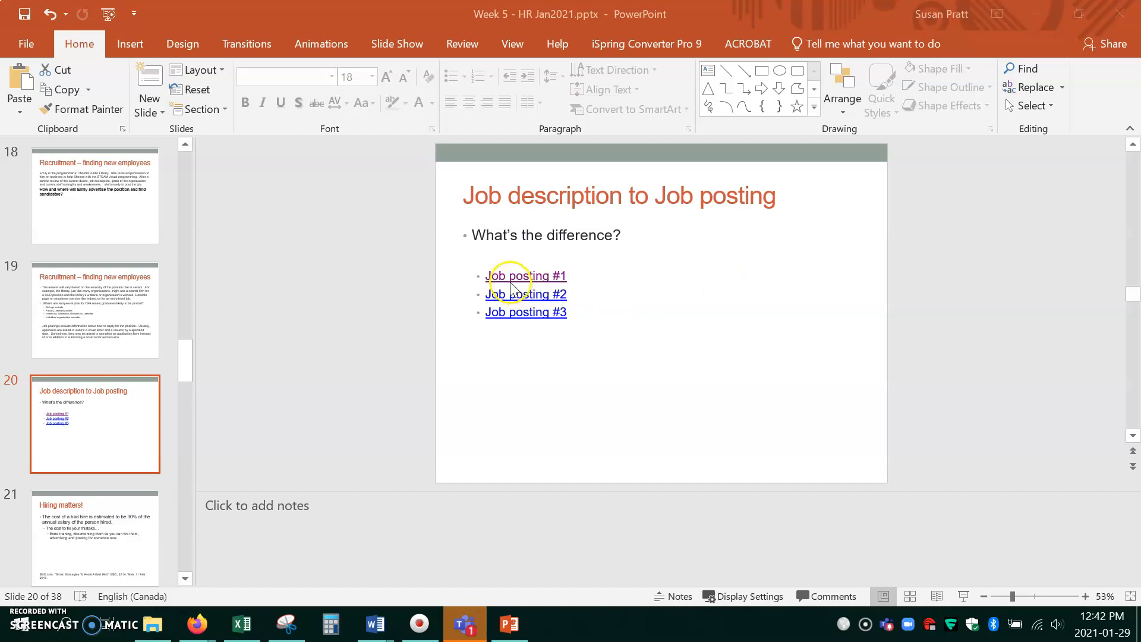
# Check the Job posting #1 link options, then move past Hiring matters! to the JOB INTERVIEWS divider
pyautogui.rightClick(516, 283)
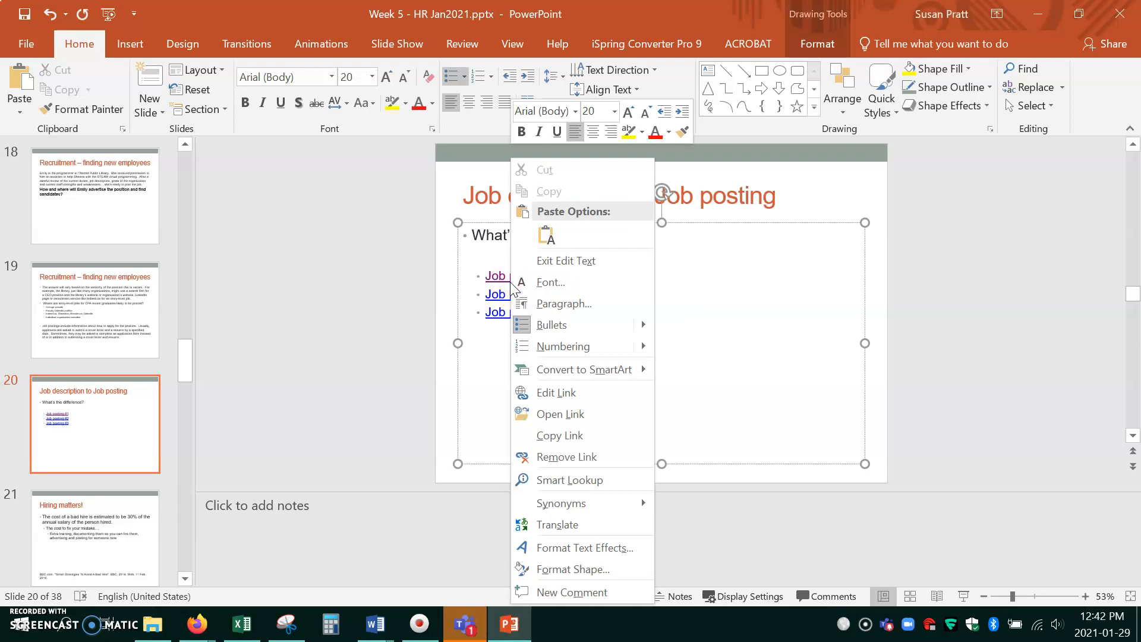
pyautogui.click(700, 328)
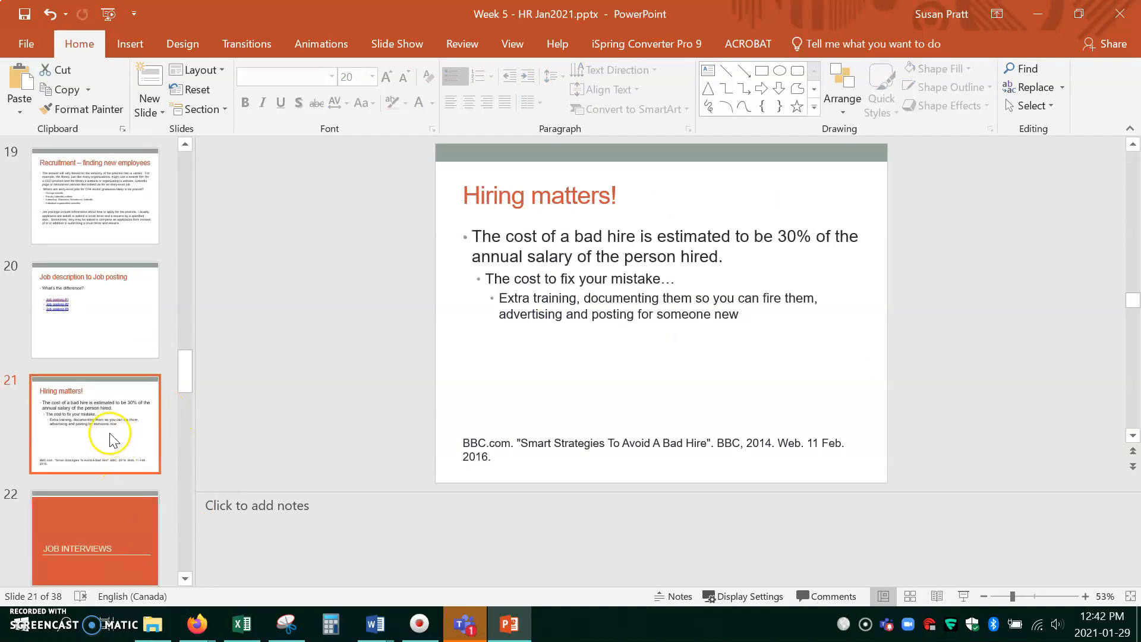
pyautogui.click(95, 423)
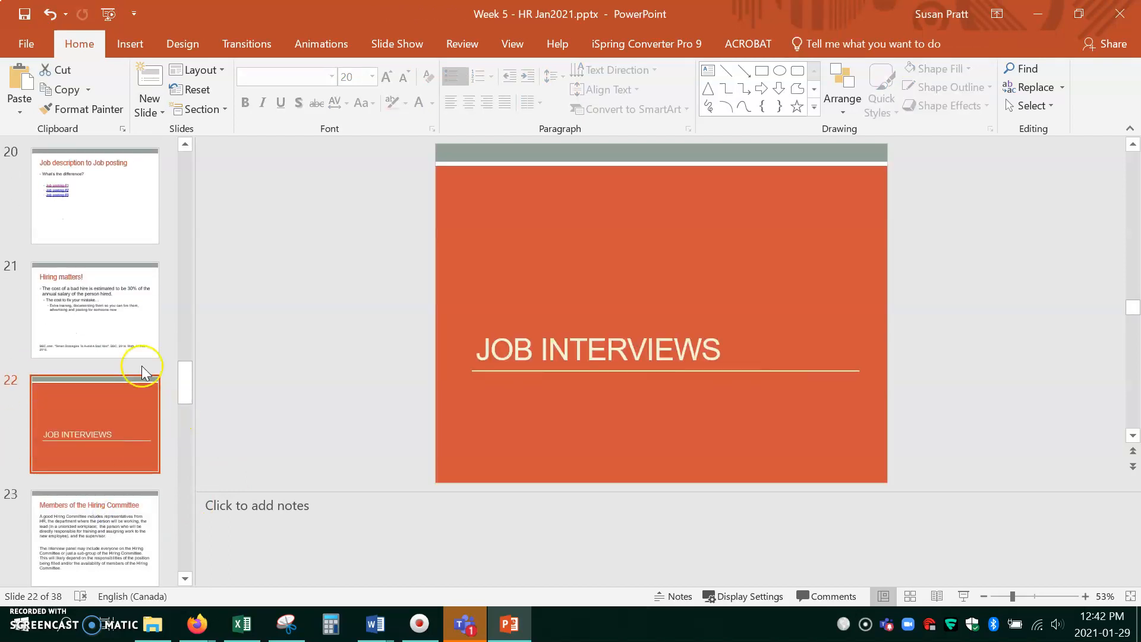